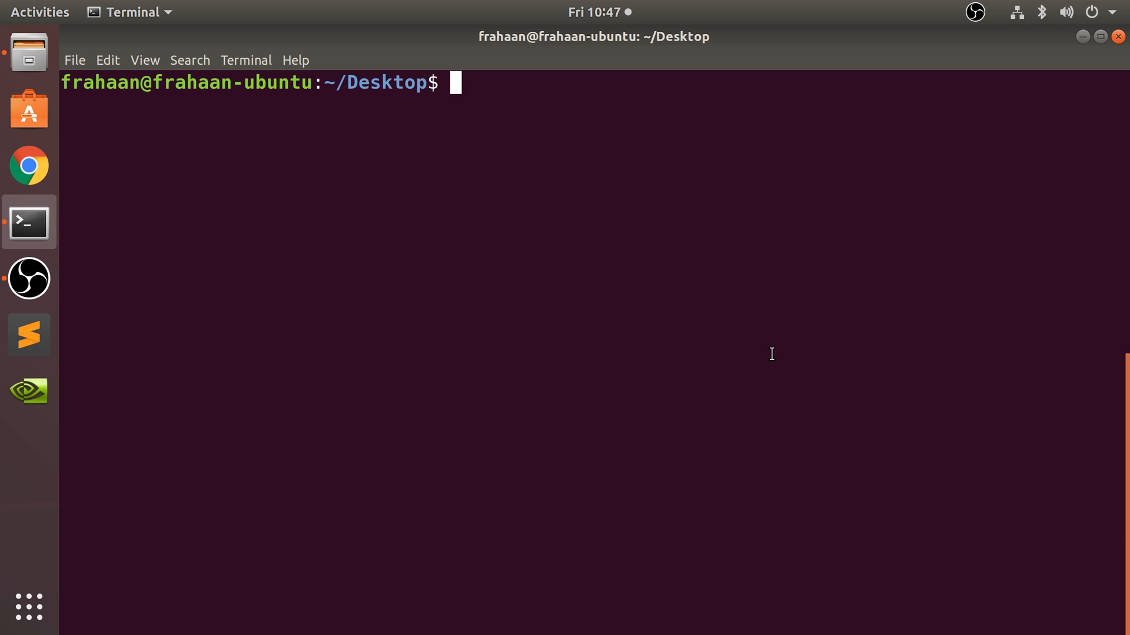
Step: Run ls to show the Desktop's four video files
{"action": "type", "text": "ls"}
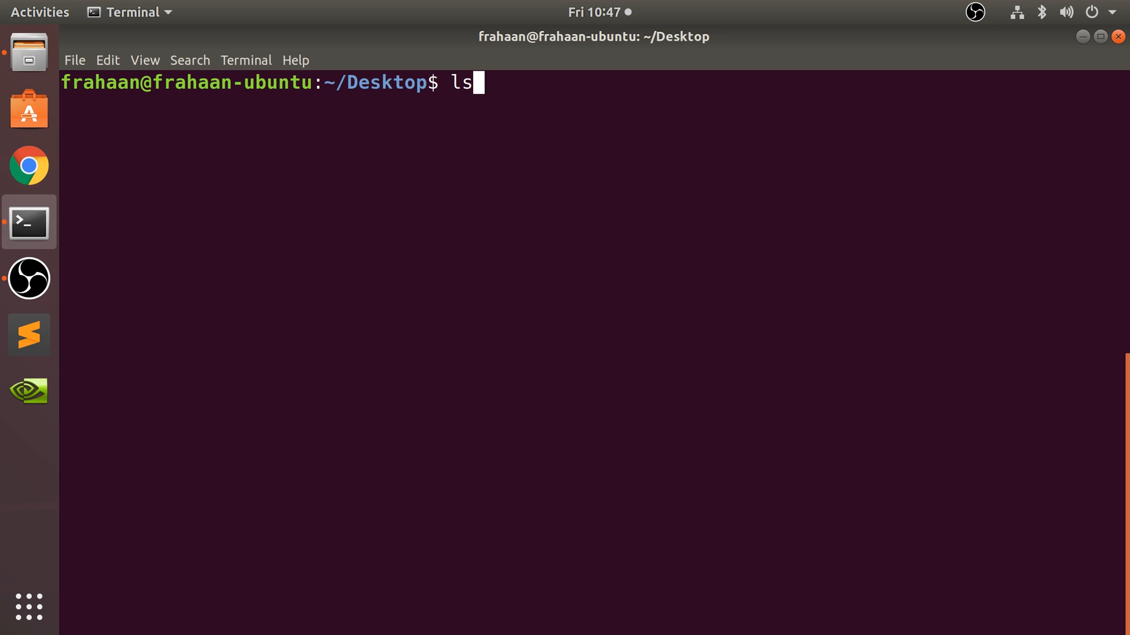
{"action": "key", "text": "Return"}
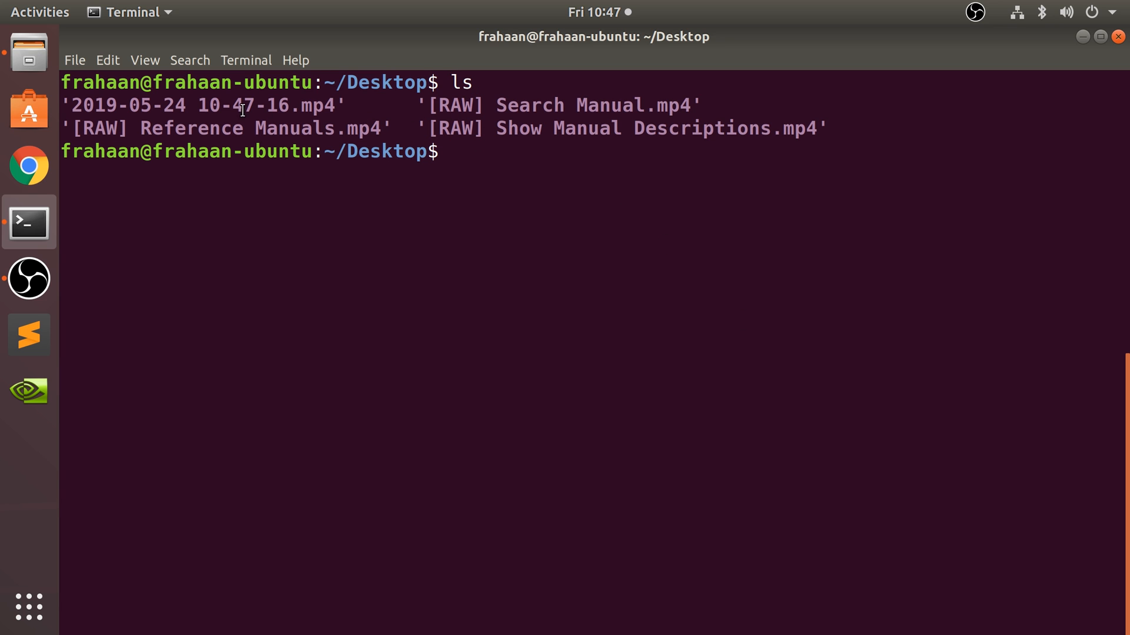
{"action": "mouse_move", "coordinate": [7, 79]}
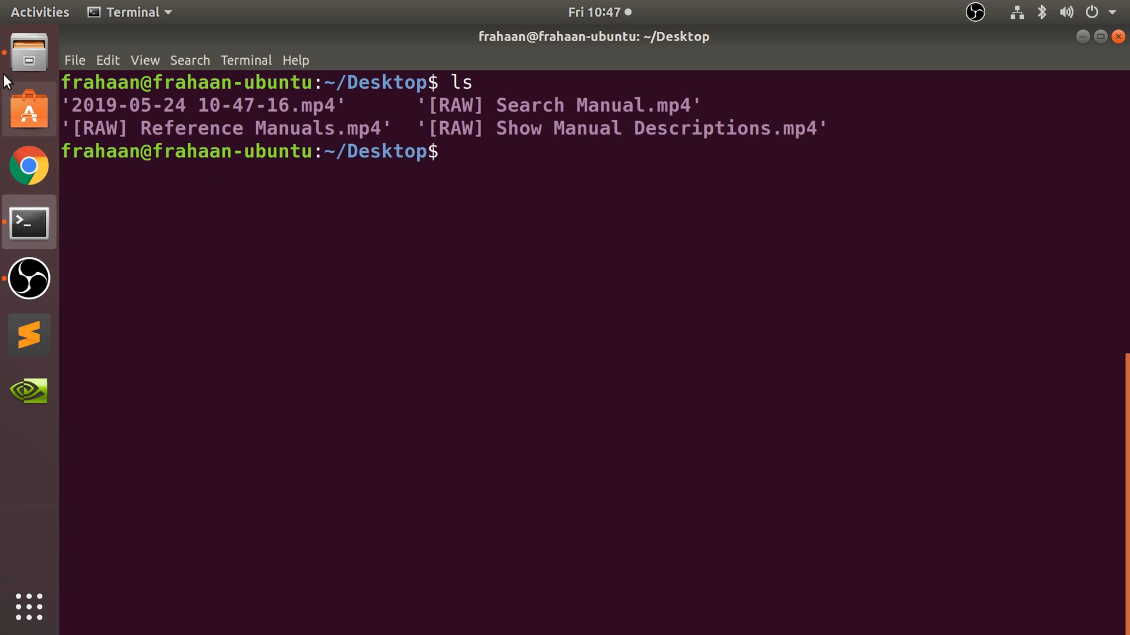
{"action": "left_click", "coordinate": [28, 52]}
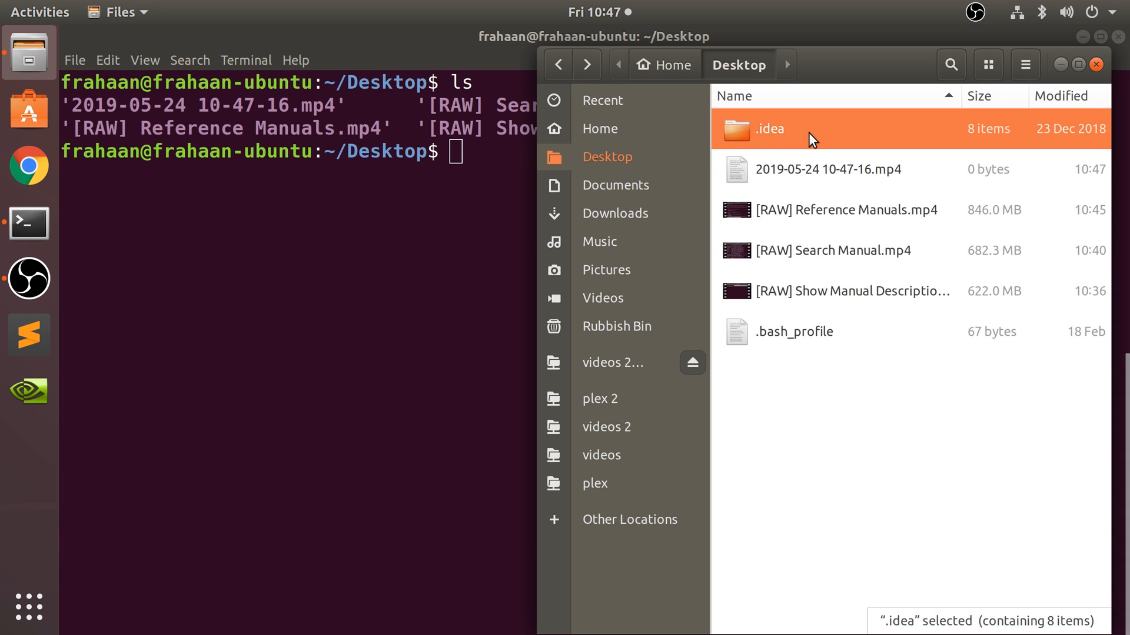
{"action": "left_click", "coordinate": [1025, 65]}
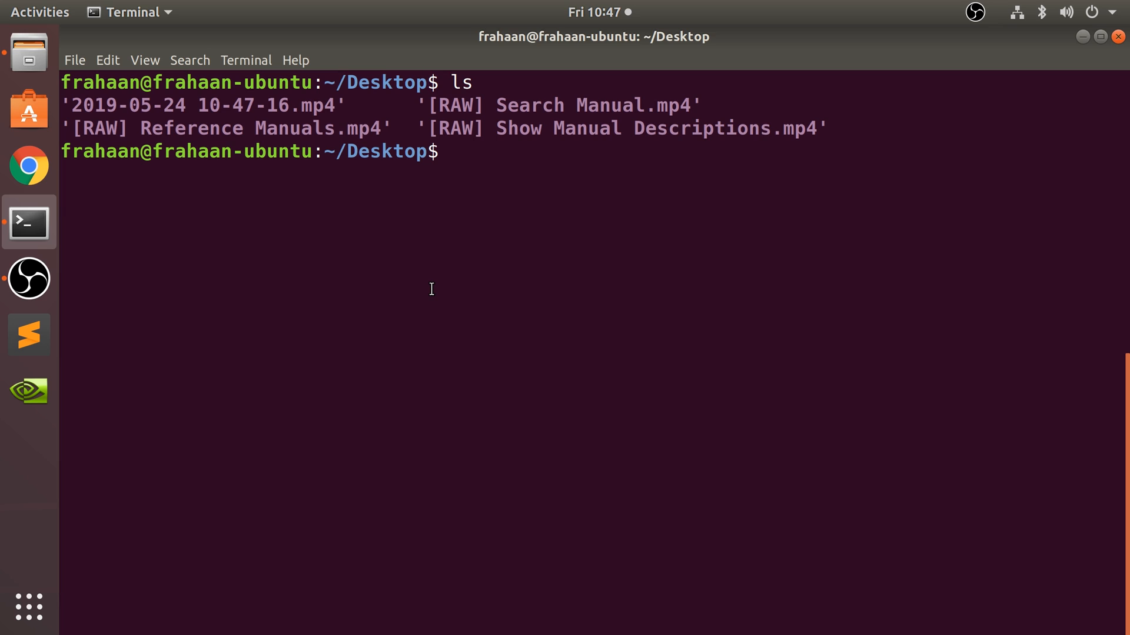
Step: Run mkdir Test to create a Test folder on the Desktop
{"action": "type", "text": "mkdir"}
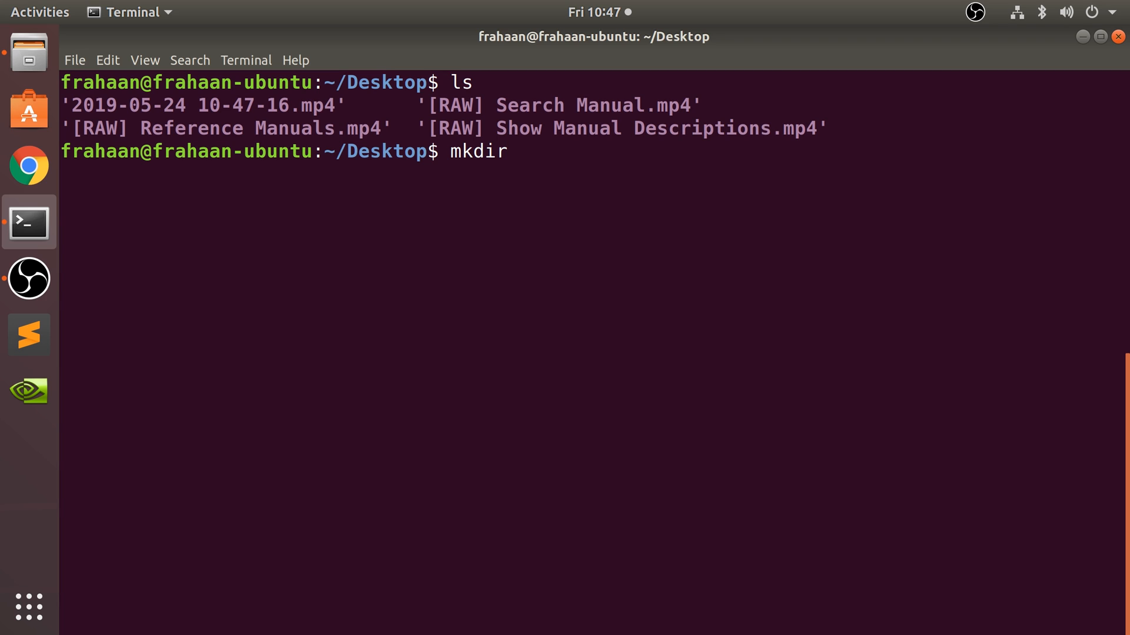
{"action": "type", "text": "T"}
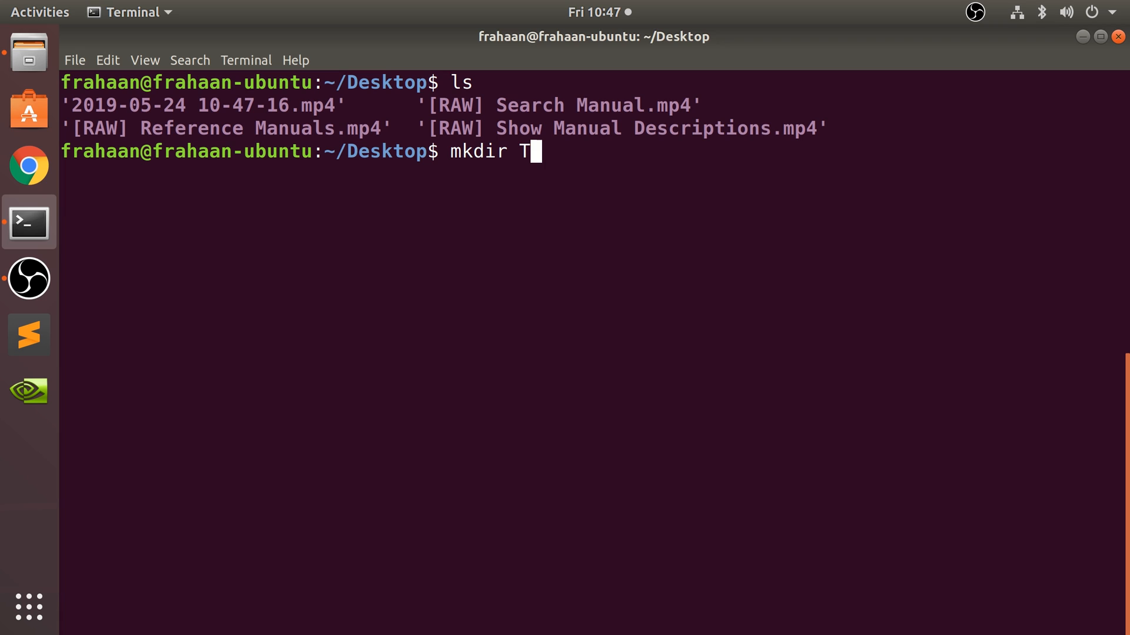
{"action": "type", "text": "est"}
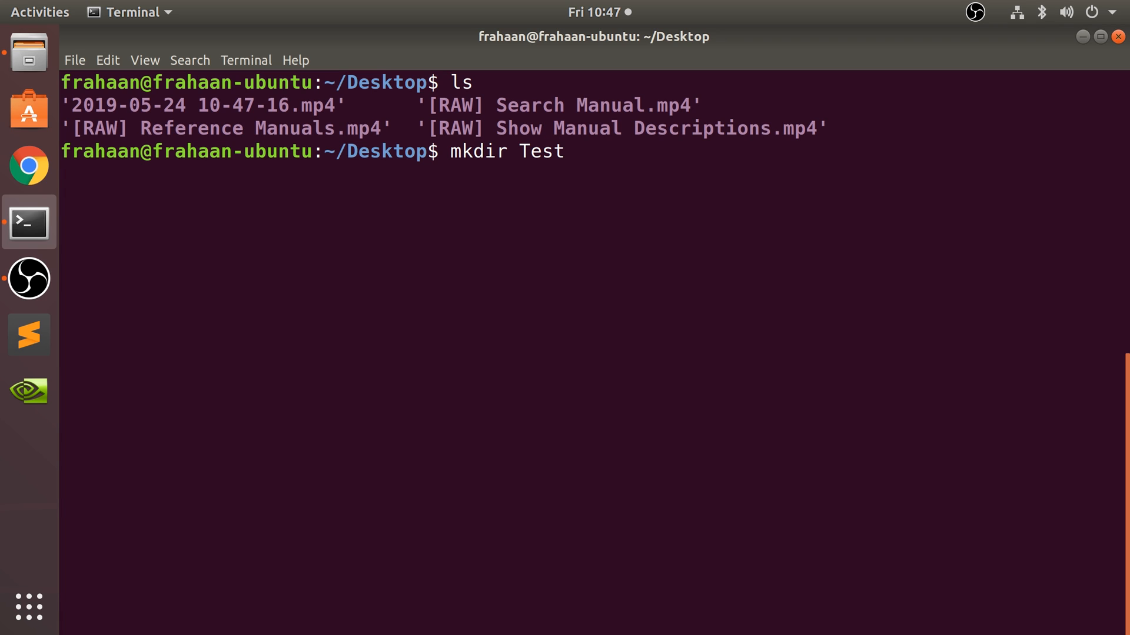
{"action": "key", "text": "Return"}
{"action": "type", "text": "ls"}
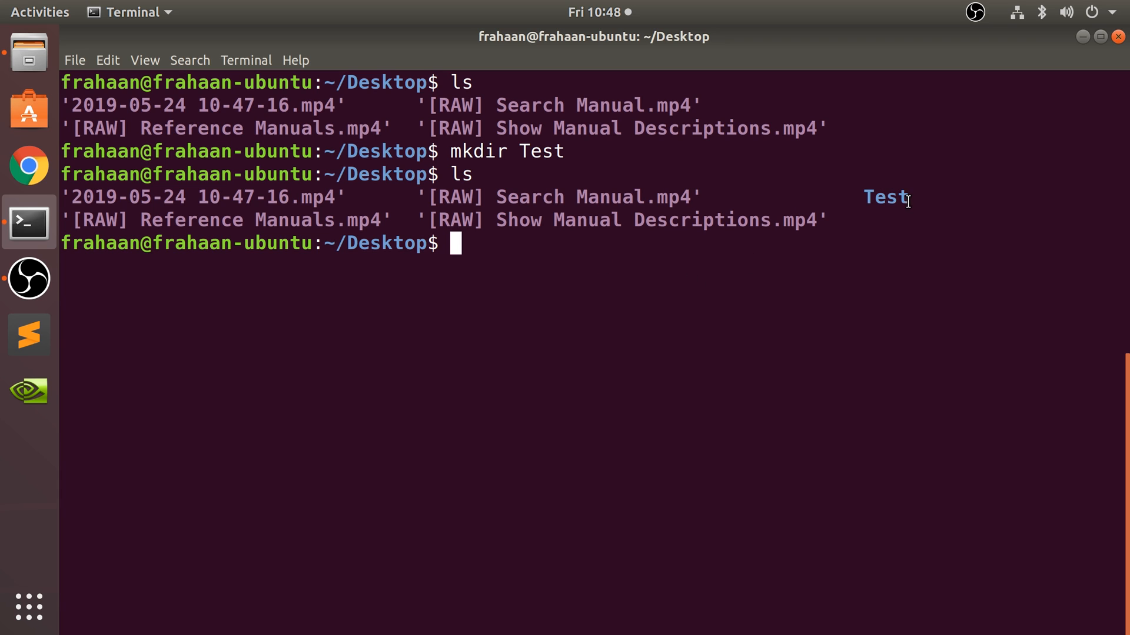
{"action": "left_click", "coordinate": [28, 53]}
{"action": "type", "text": "mkdir Test"}
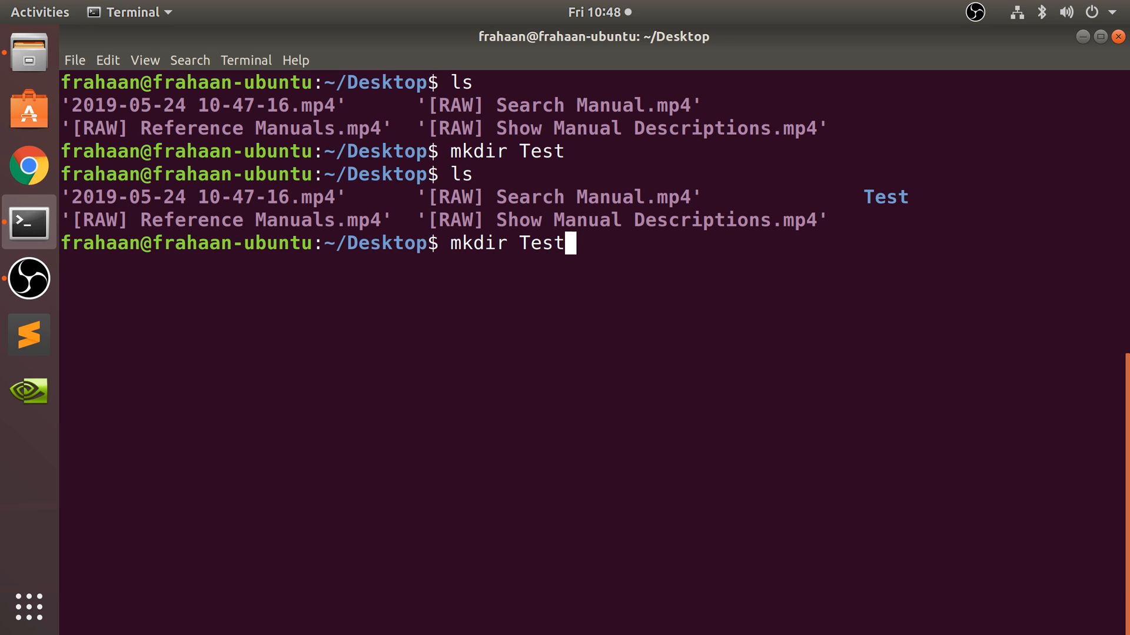
Step: Rerun mkdir Test, getting the 'File exists' error, and retype the command
{"action": "key", "text": "Return"}
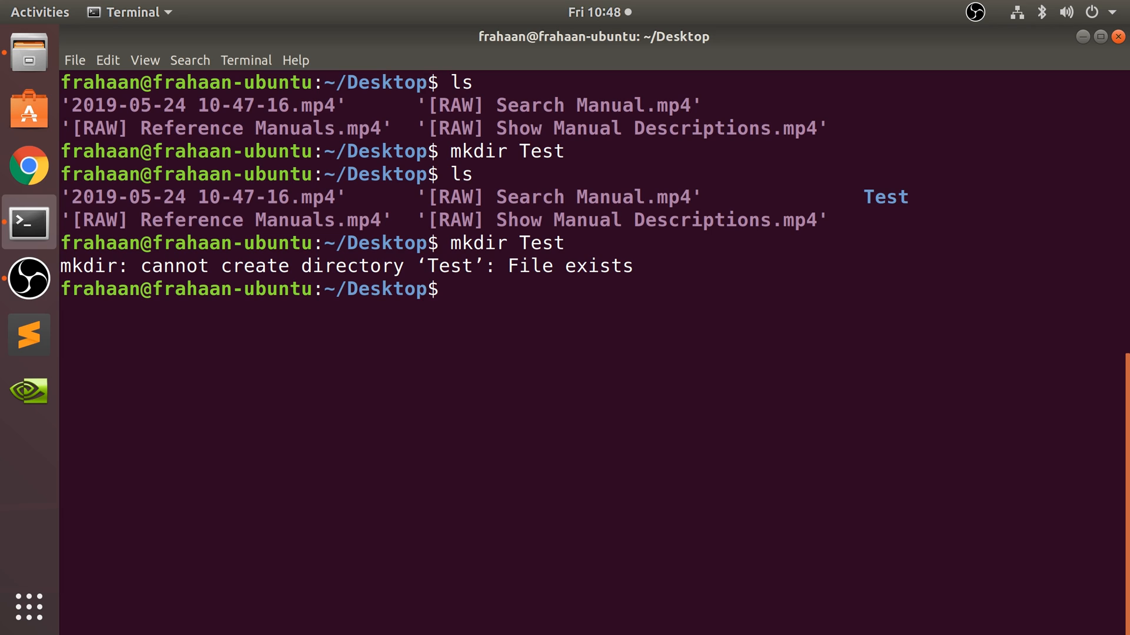
{"action": "type", "text": "mkdir Test"}
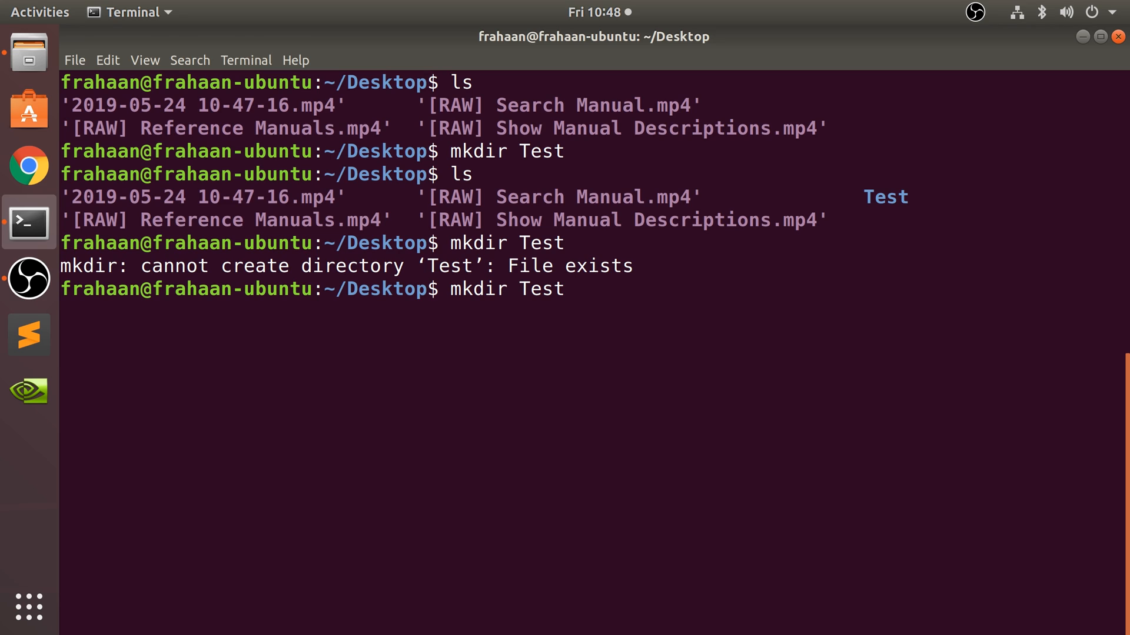
Step: Clear the prompt and run mkdir Hello World, creating separate Hello and World folders
{"action": "key", "text": "BackSpace"}
{"action": "type", "text": "Hello Wo"}
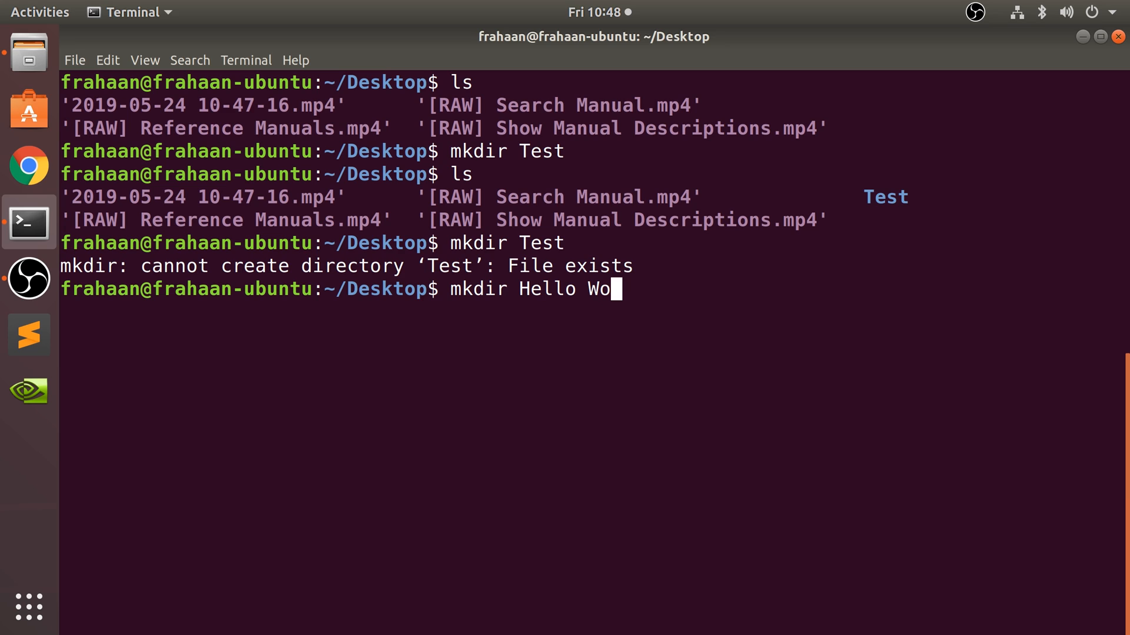
{"action": "left_click", "coordinate": [29, 51]}
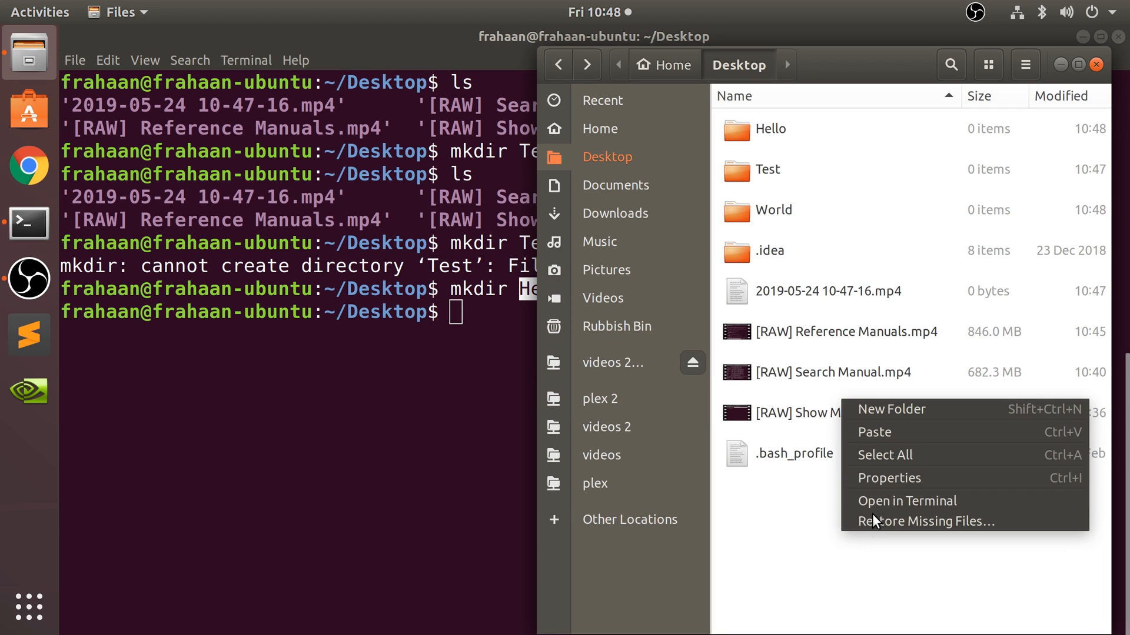
Step: Create a single new folder named 'Hello World' on the Desktop via Files
{"action": "left_click", "coordinate": [891, 410]}
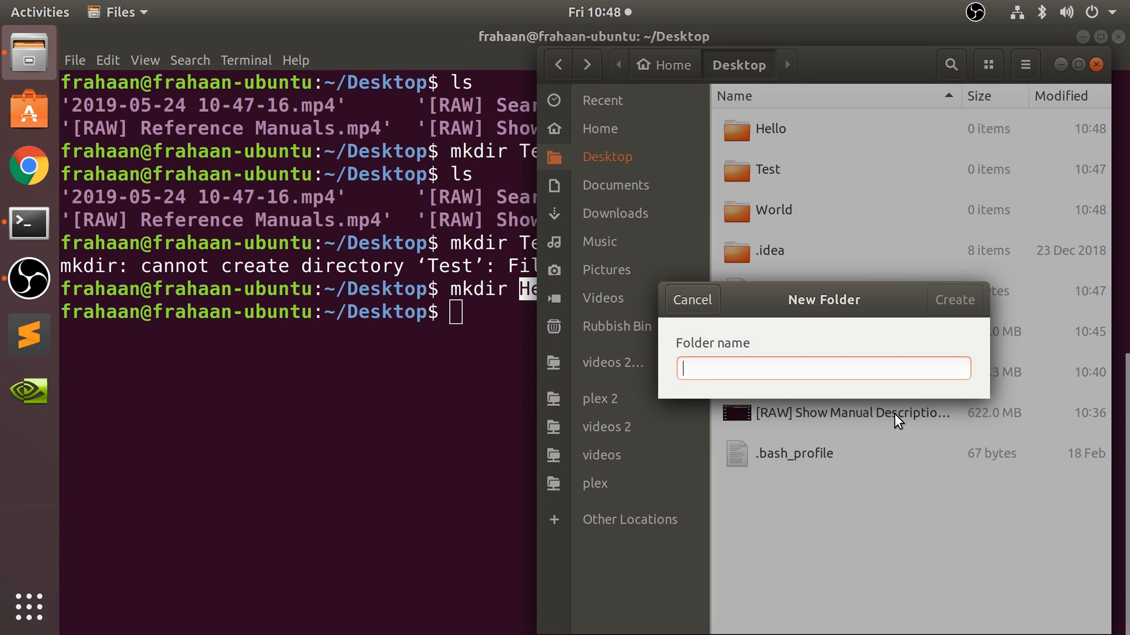
{"action": "type", "text": "Hello Wo"}
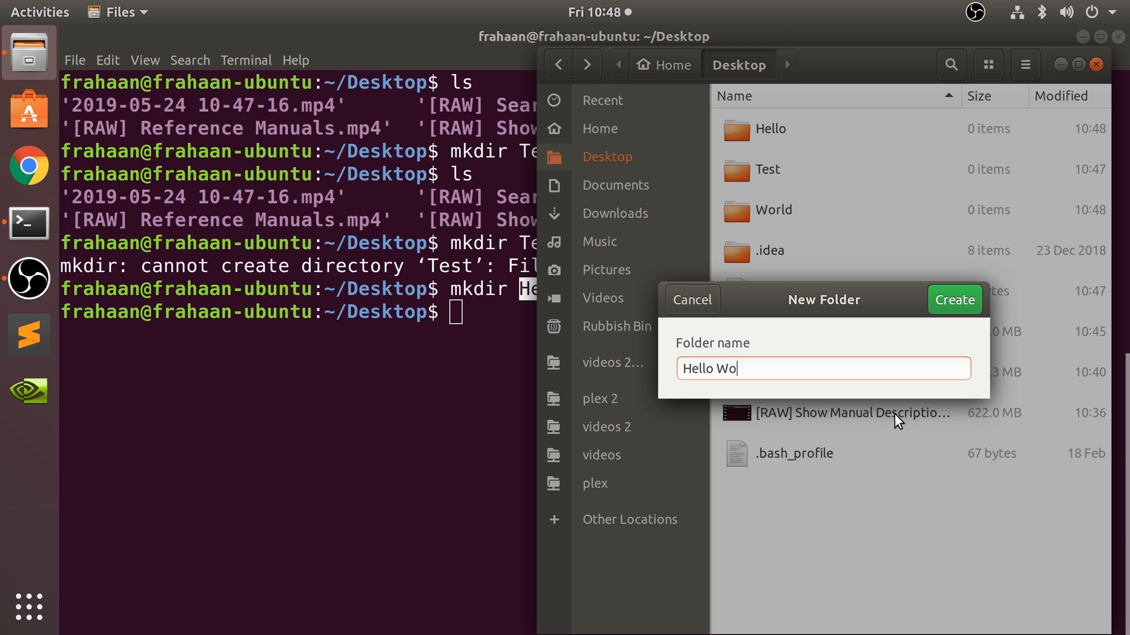
{"action": "left_click", "coordinate": [955, 299]}
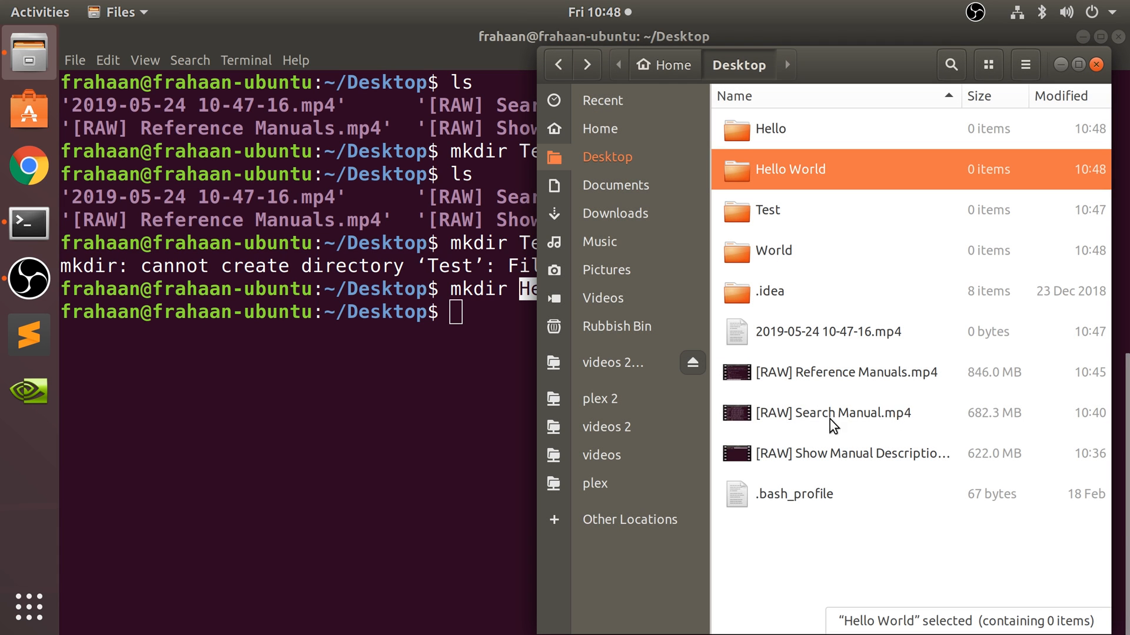